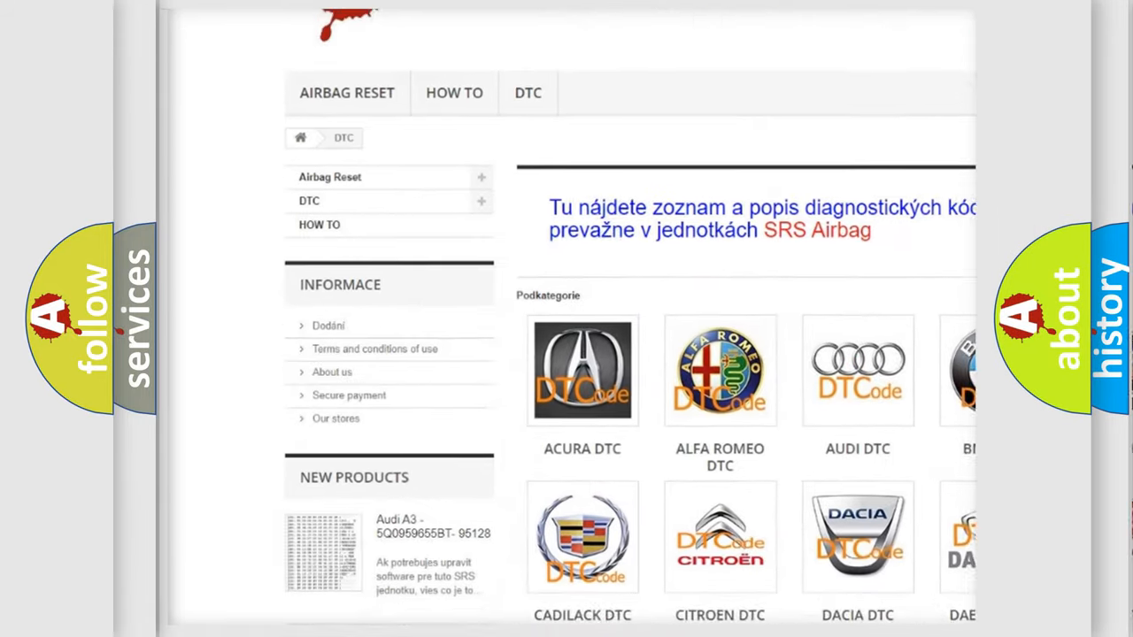
scroll(down, 3)
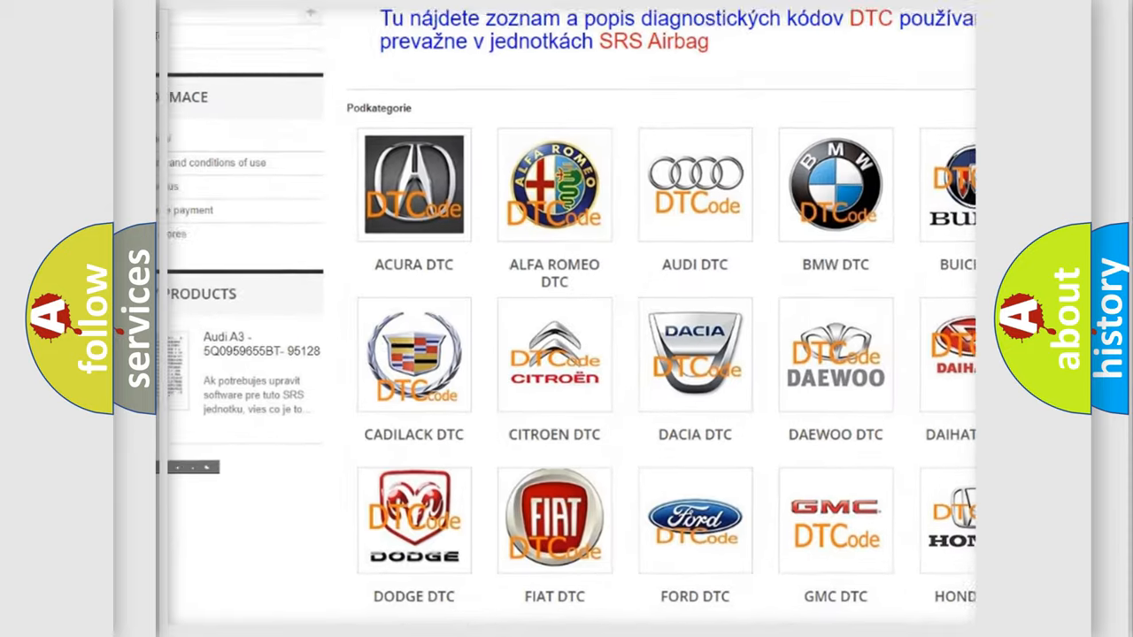
scroll(down, 3)
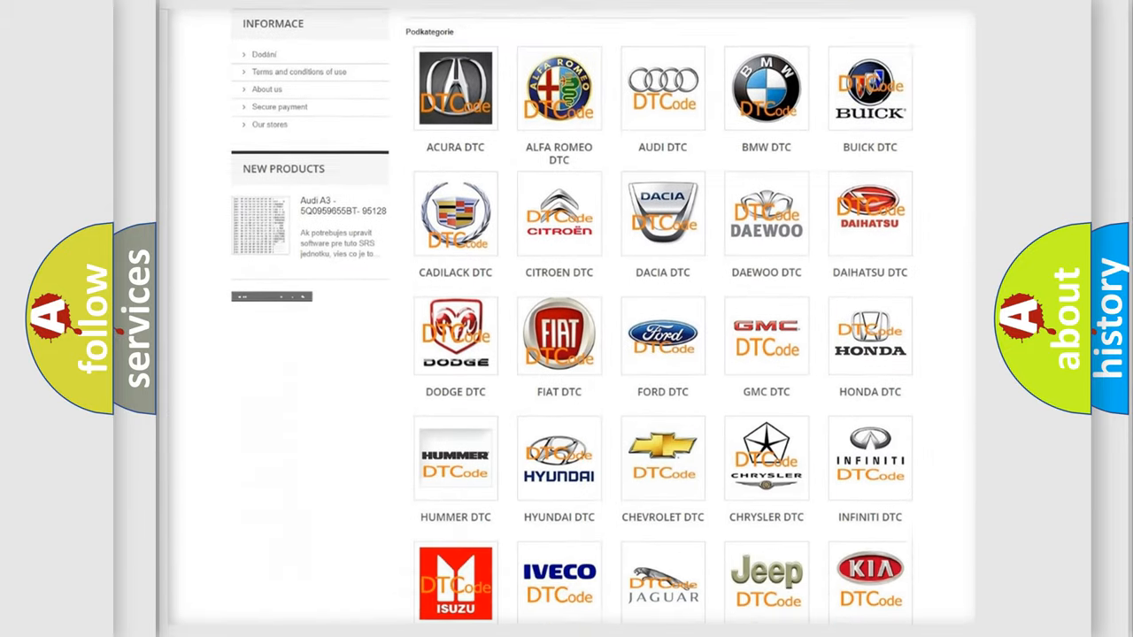
scroll(down, 3)
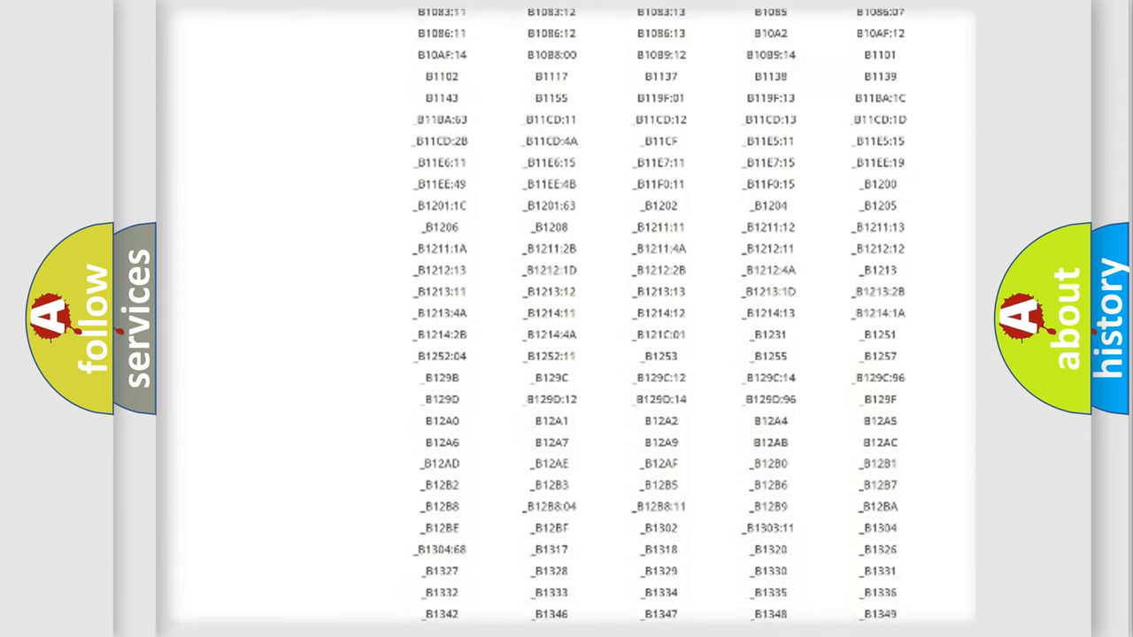
scroll(down, 3)
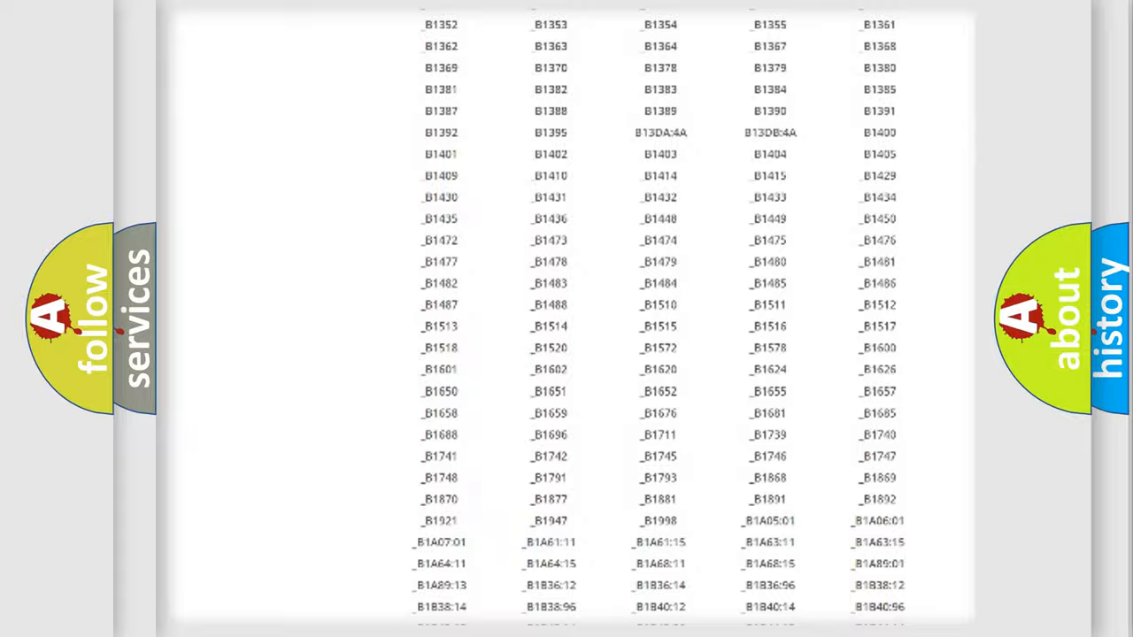